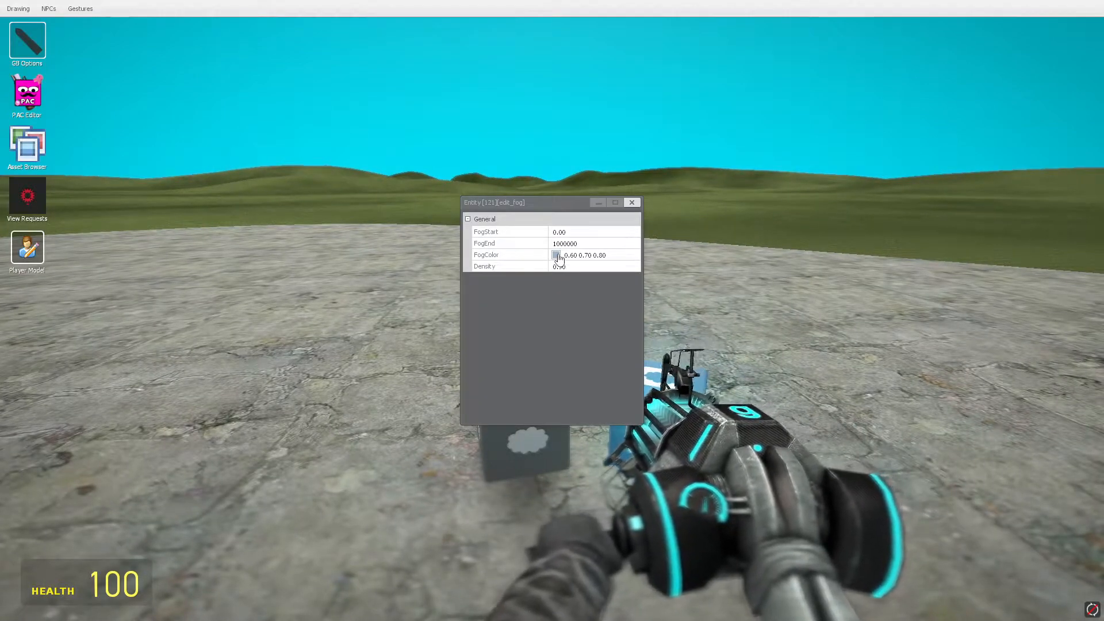
# Tint the fog bright cyan (0.01 0.81 0.92) and push its end to about 73863.6
pyautogui.click(556, 254)
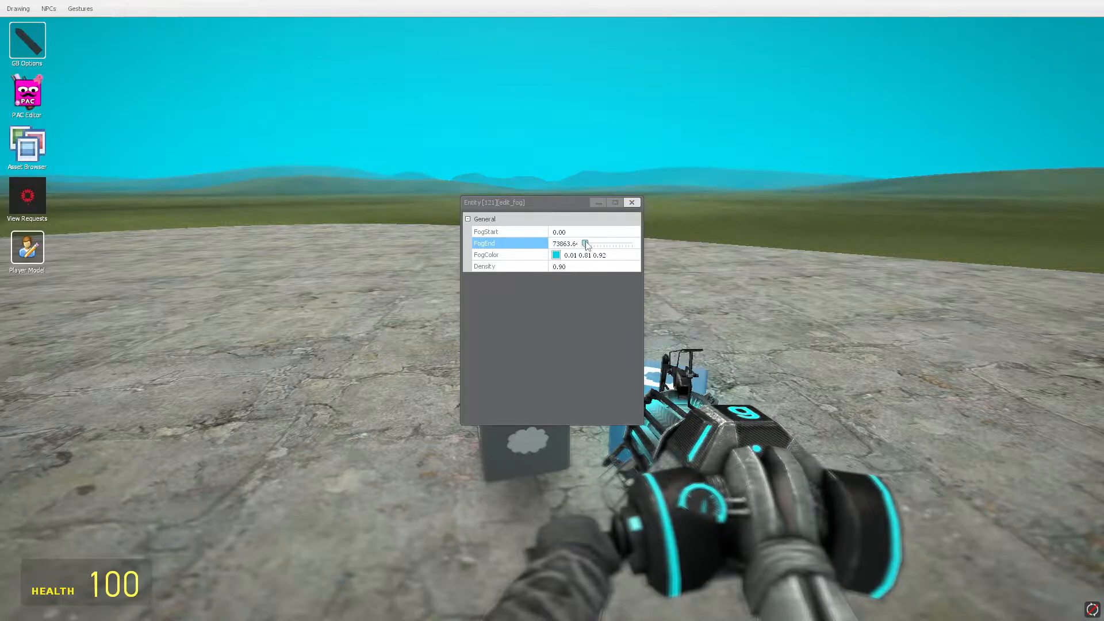
pyautogui.click(556, 255)
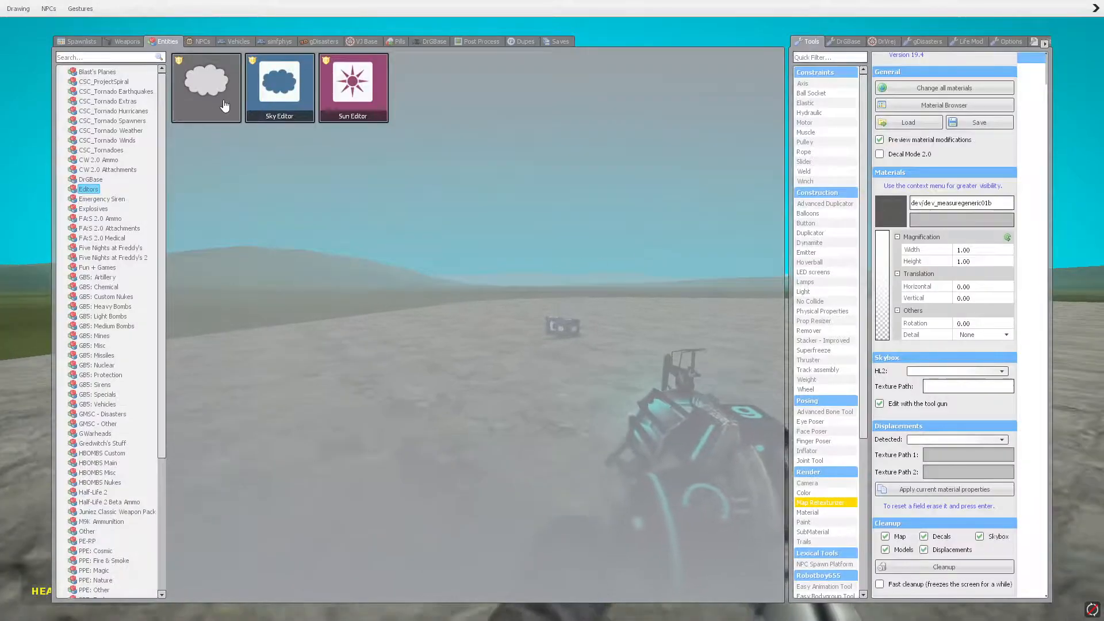
# Browse the CSC_ProjectSpiral, CSC_Tornado Hurricanes and CSC_Tornadoes lists, then reopen the fog settings
pyautogui.click(103, 81)
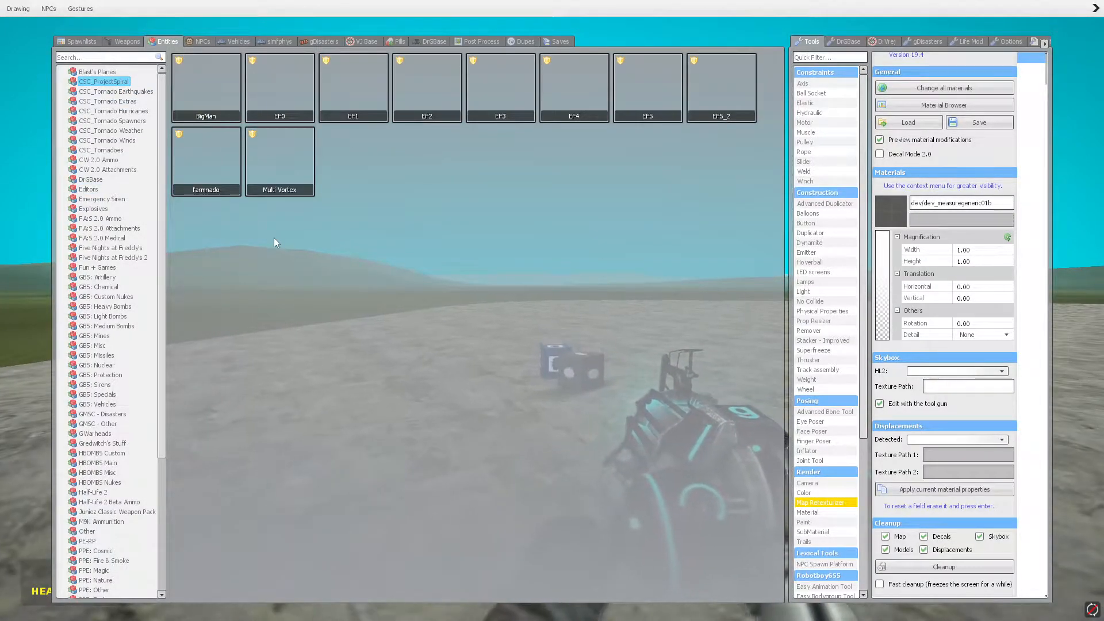
pyautogui.click(206, 87)
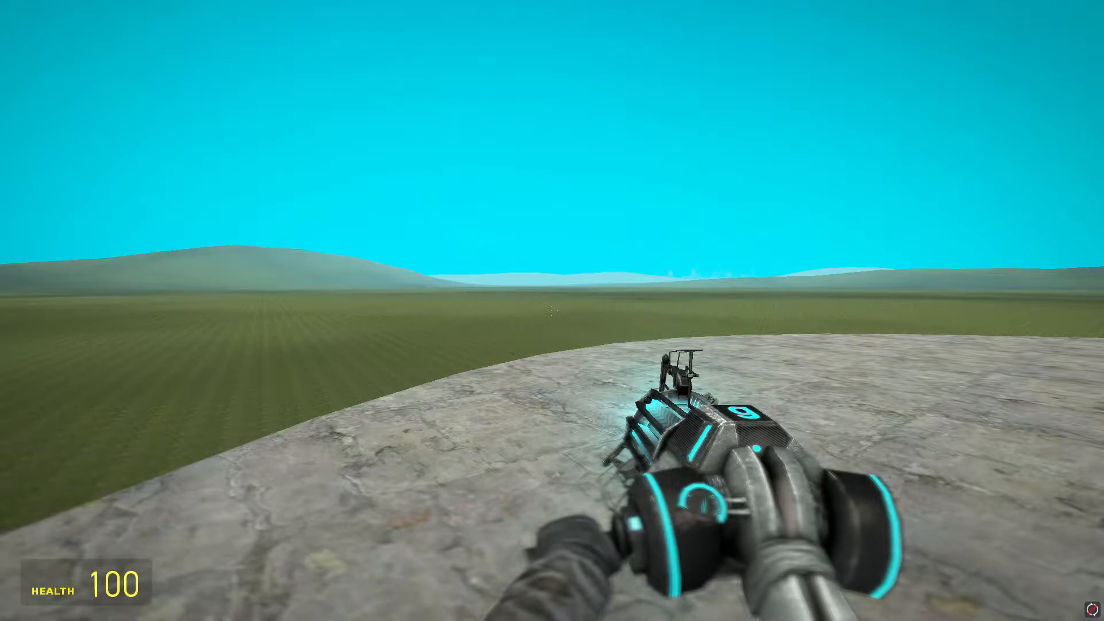
pyautogui.moveTo(552, 310)
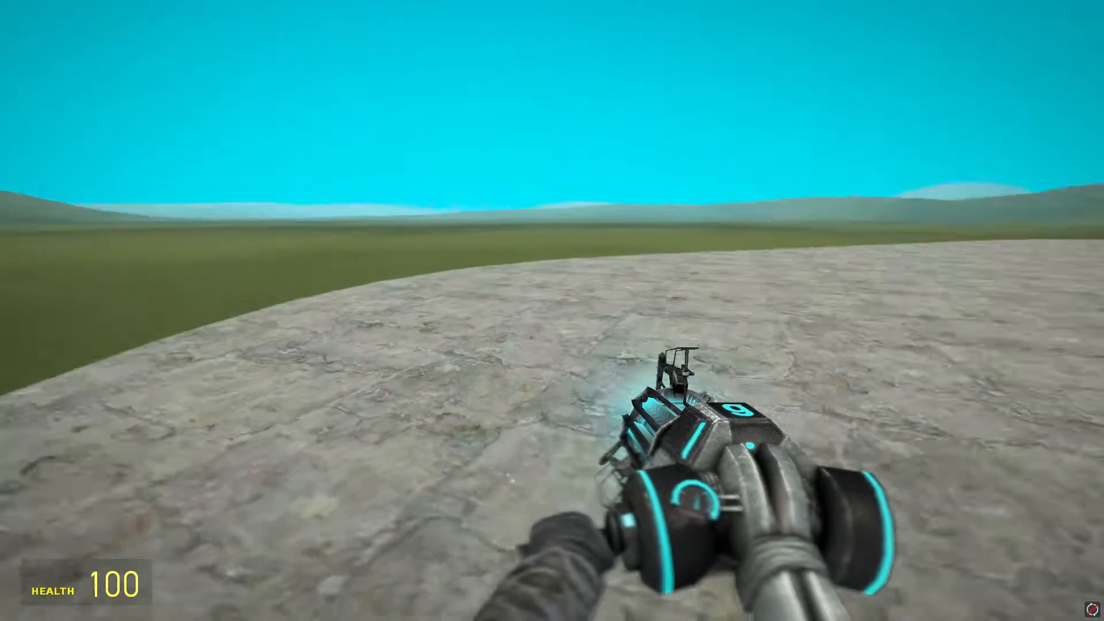
pyautogui.press('q')
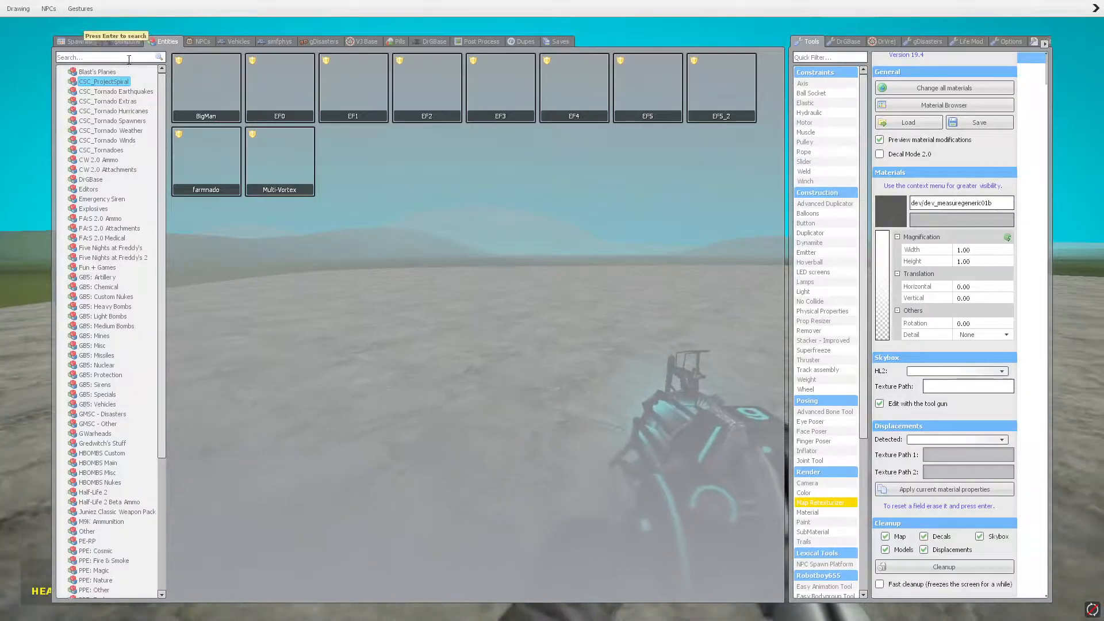
pyautogui.click(115, 110)
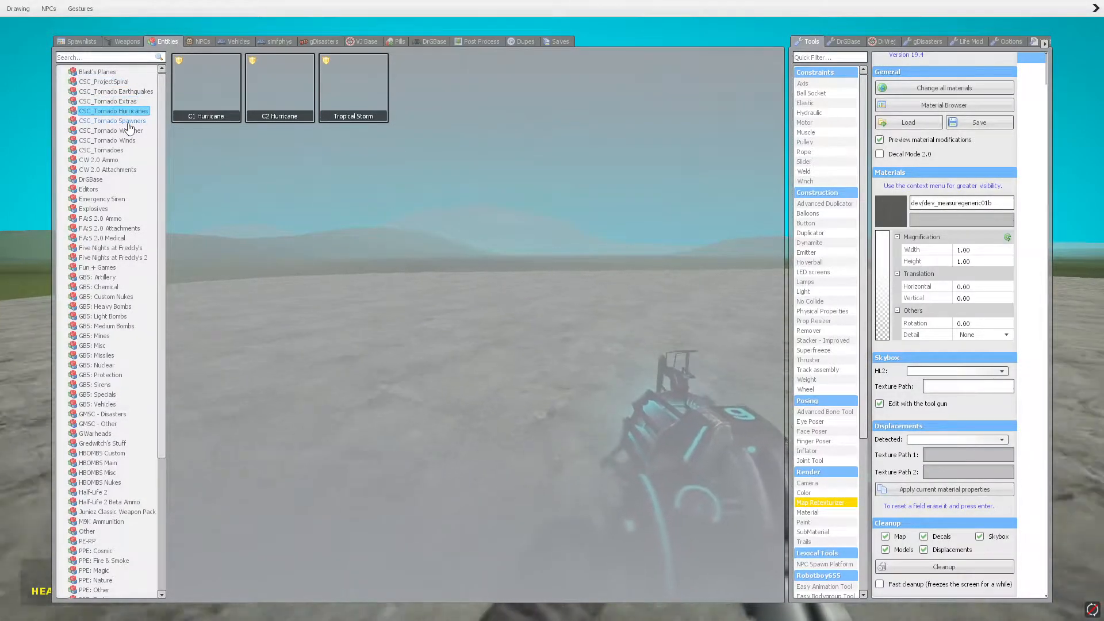
pyautogui.click(101, 150)
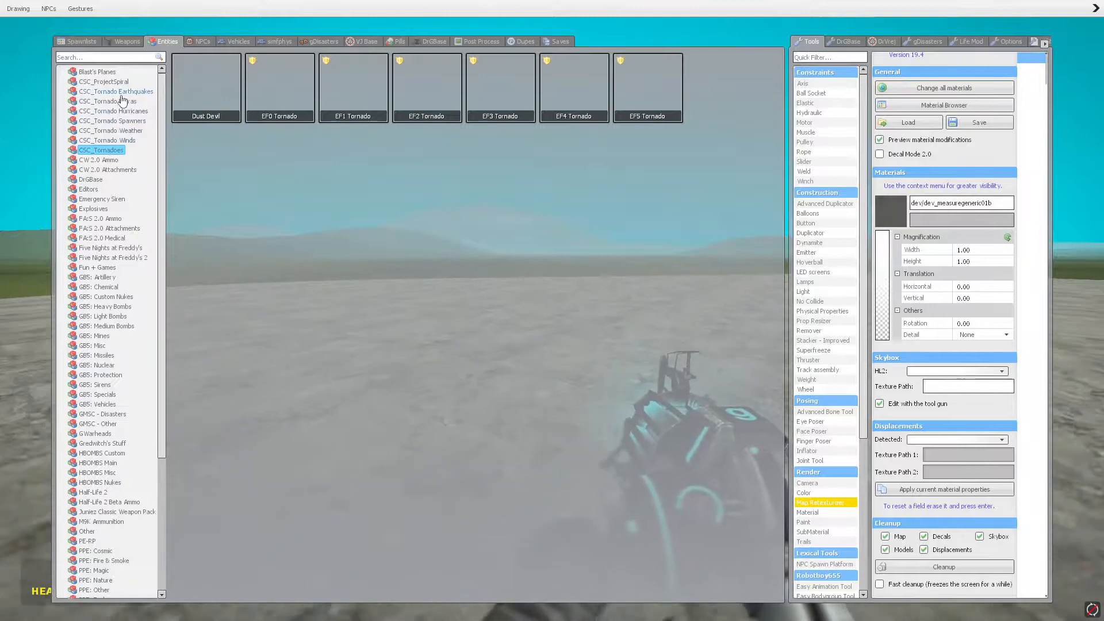
pyautogui.click(103, 81)
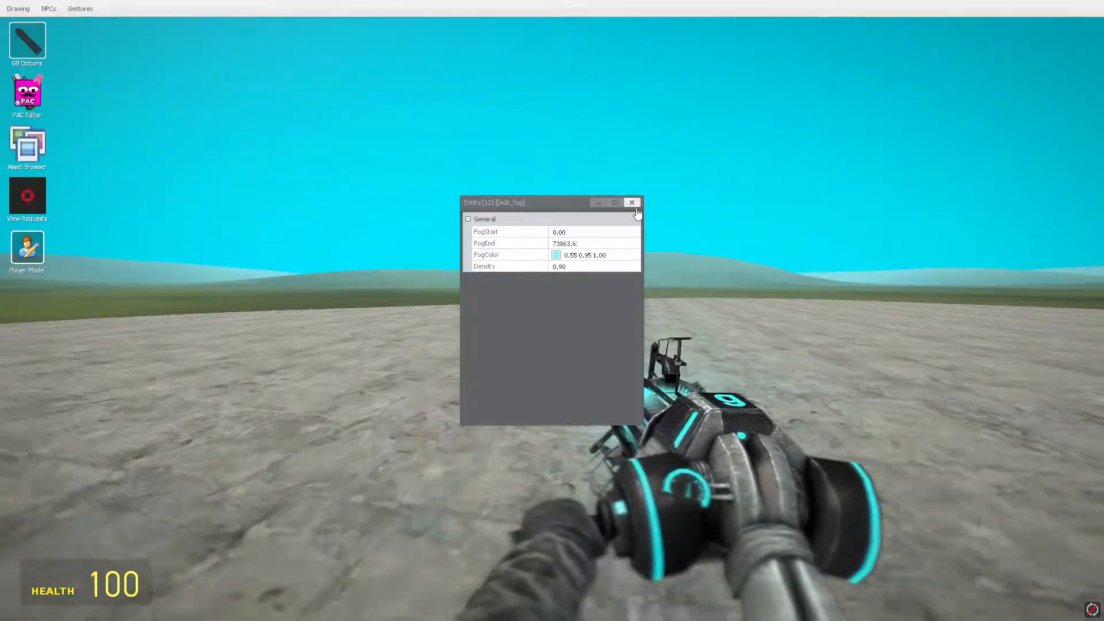
# Close the fog editor and bring up the sky editor's colour, star and dusk settings
pyautogui.click(632, 203)
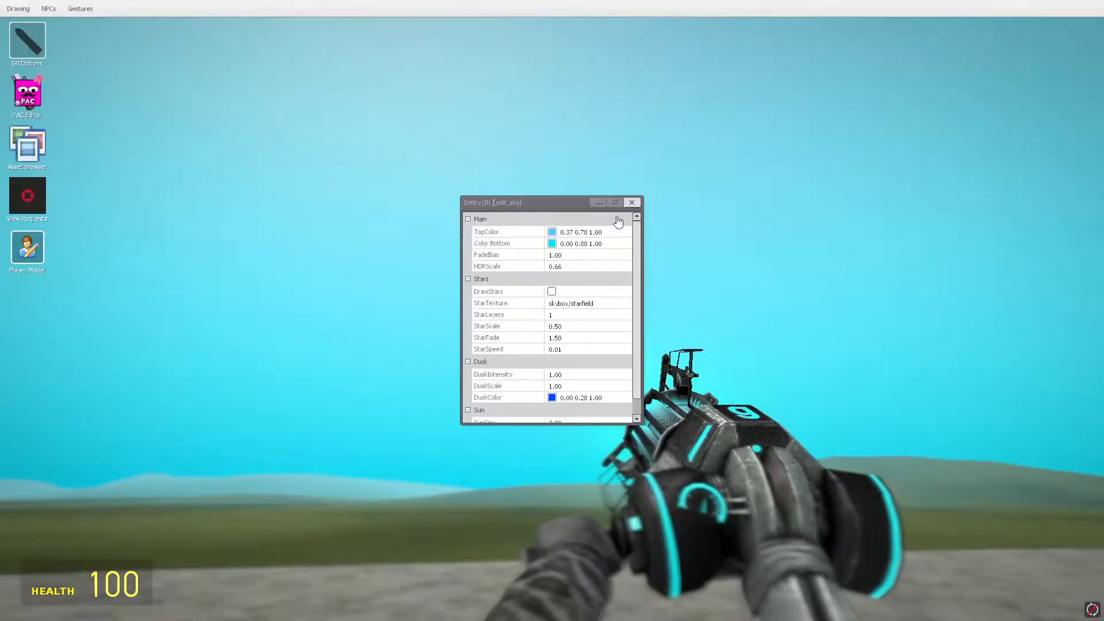
pyautogui.click(552, 242)
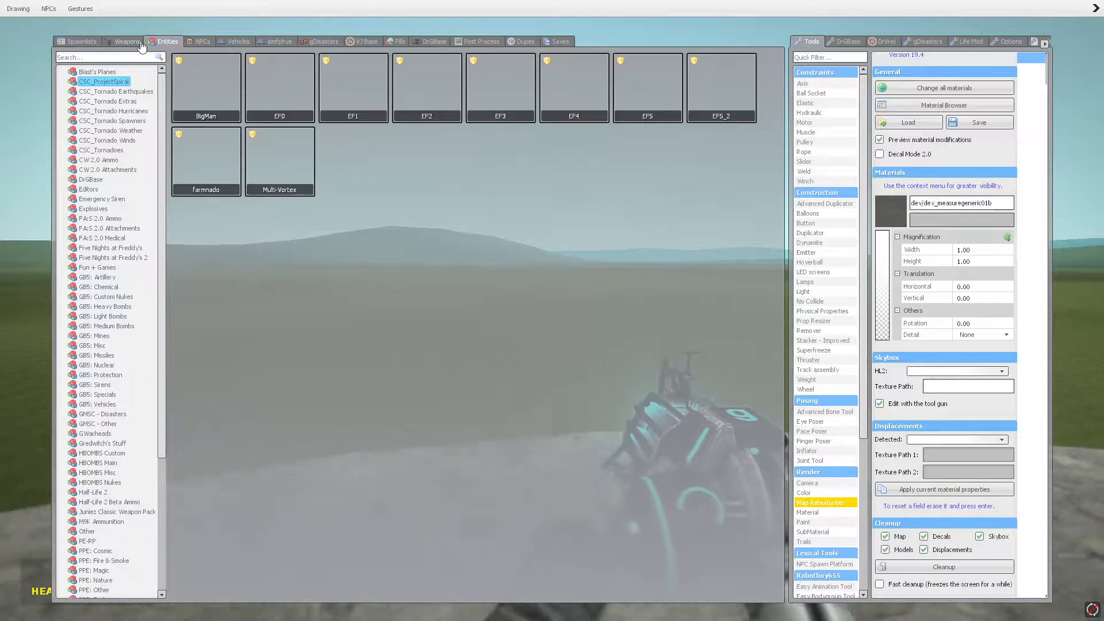
pyautogui.click(126, 41)
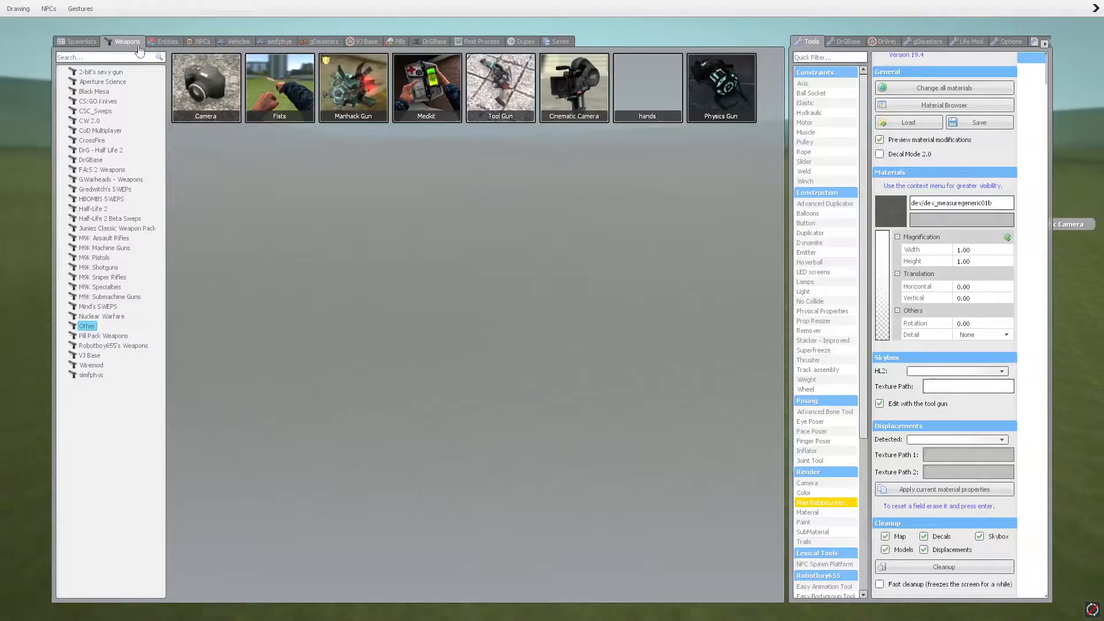
pyautogui.click(168, 41)
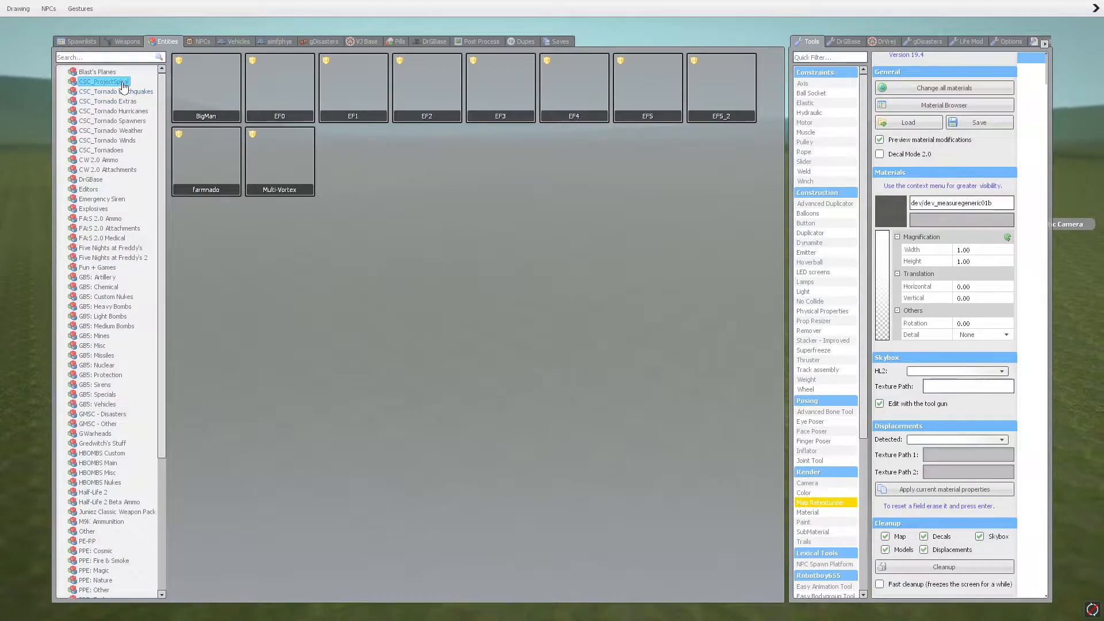
pyautogui.moveTo(145, 228)
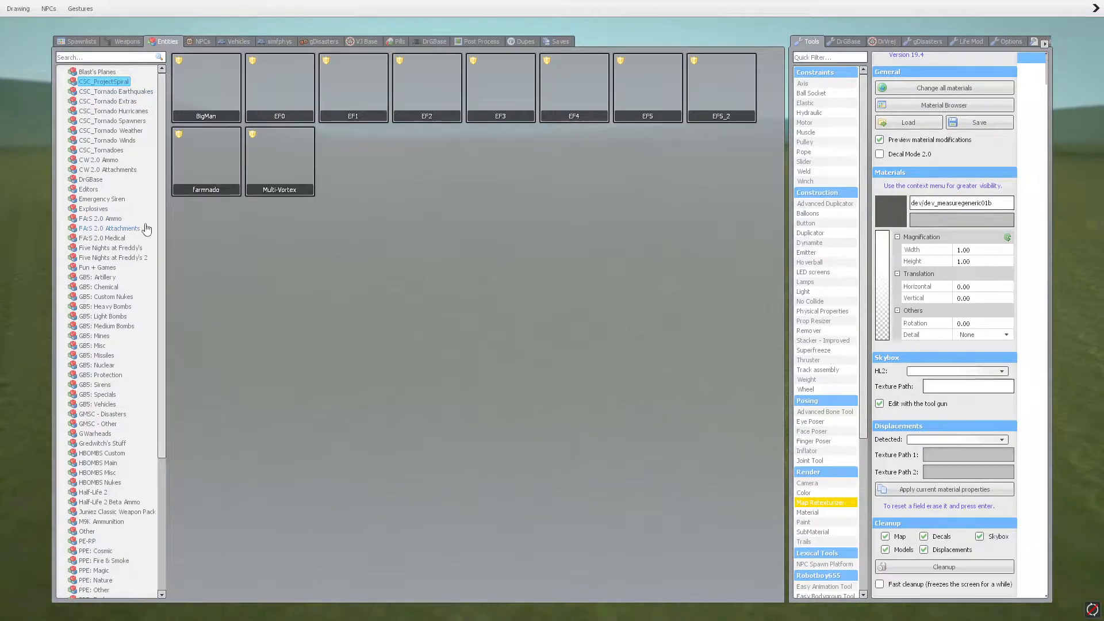
pyautogui.moveTo(123, 85)
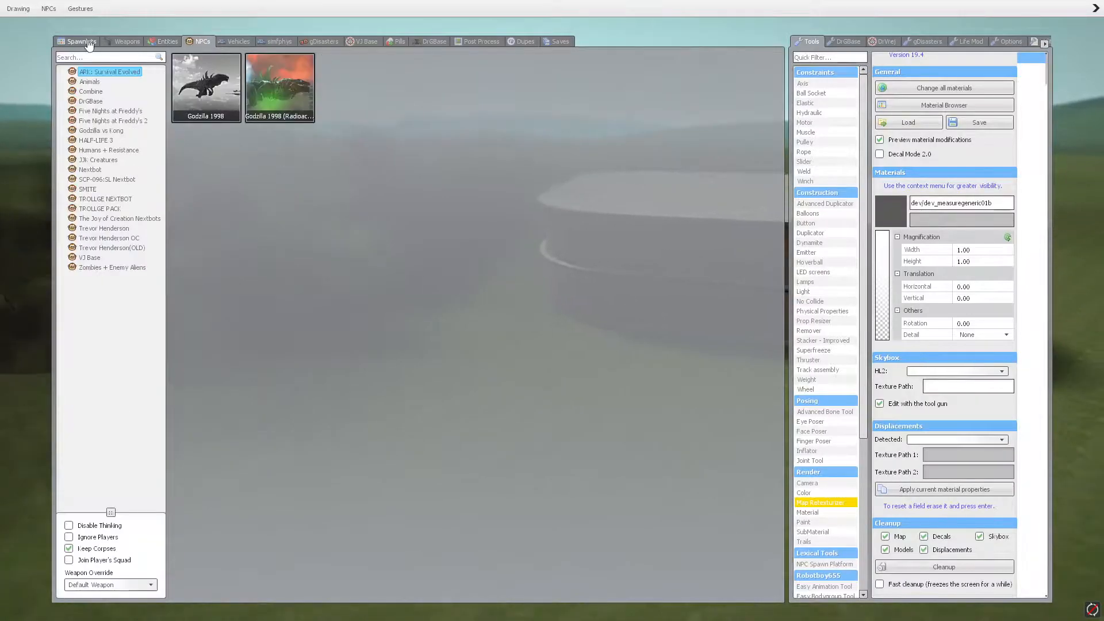
# Leave the spawn menu and let the storm level the brick building
pyautogui.click(81, 41)
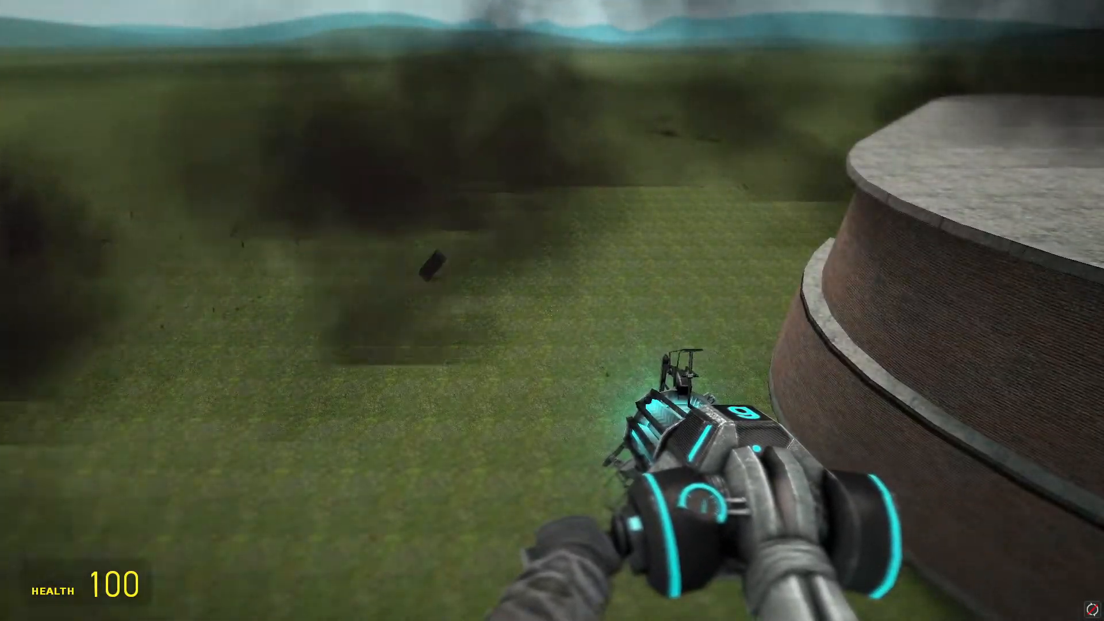
pyautogui.press('z')
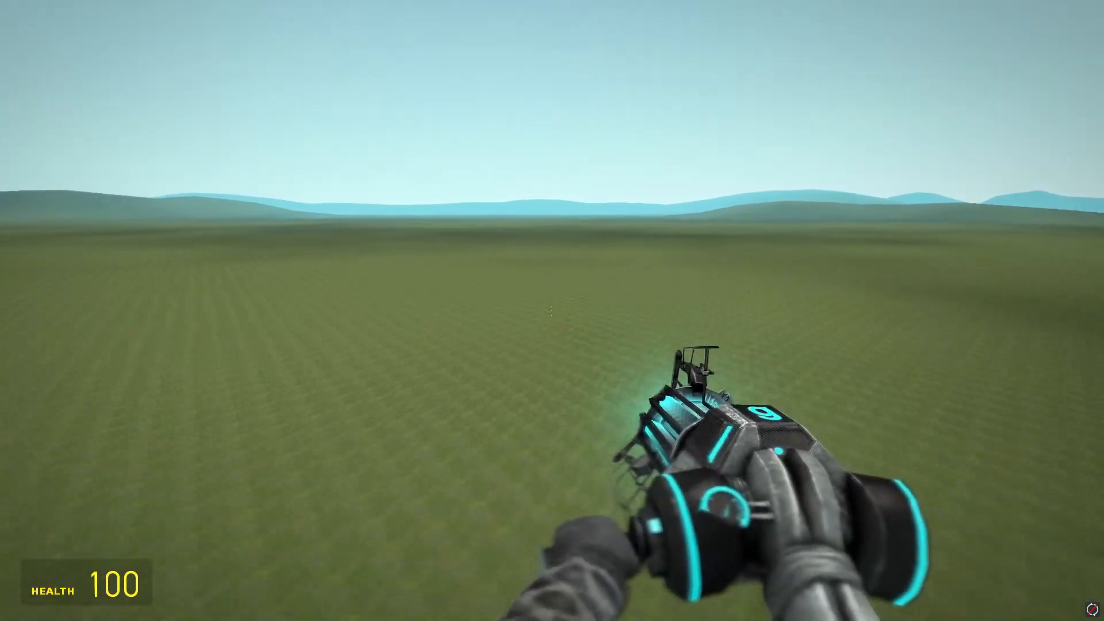
# Reset gm_flatgrass through the main menu's Start New Game to restore the brick building
pyautogui.press('q')
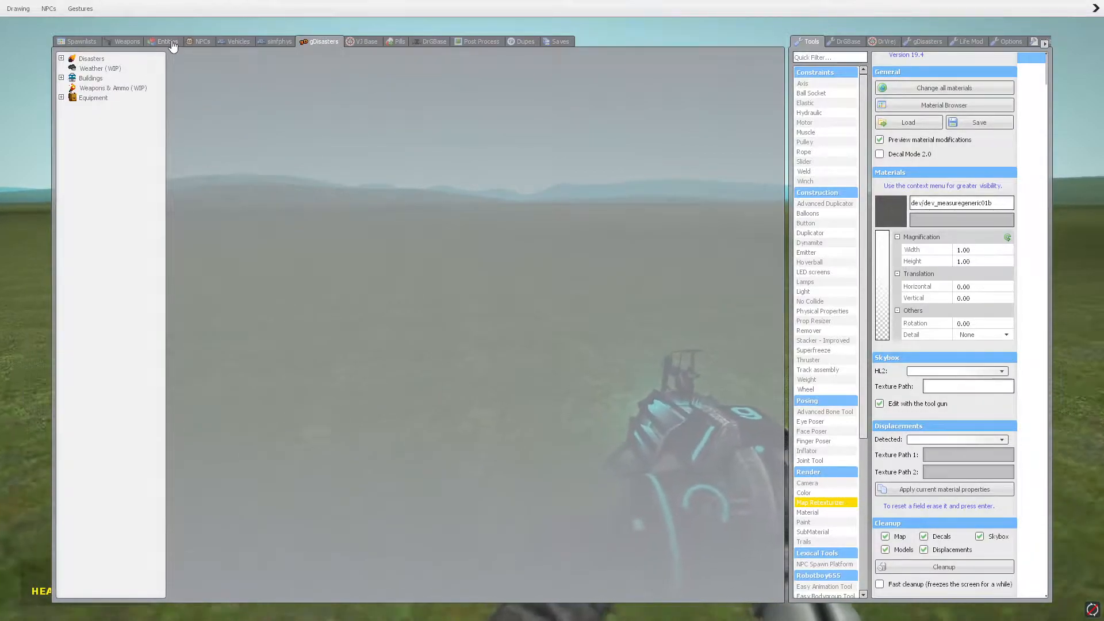
pyautogui.click(167, 41)
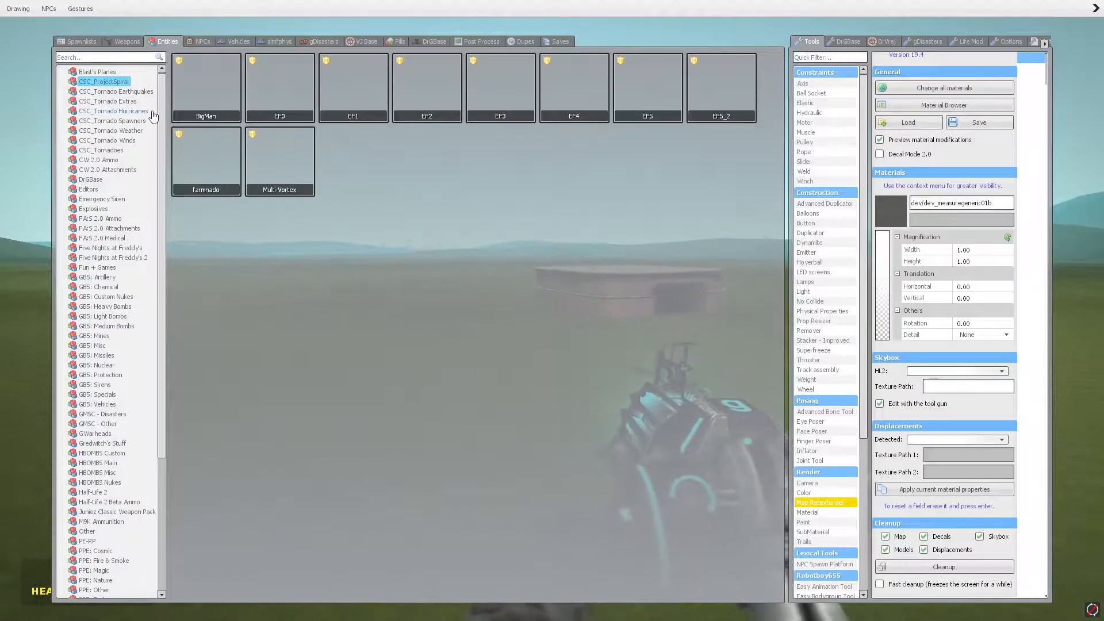
pyautogui.press('Escape')
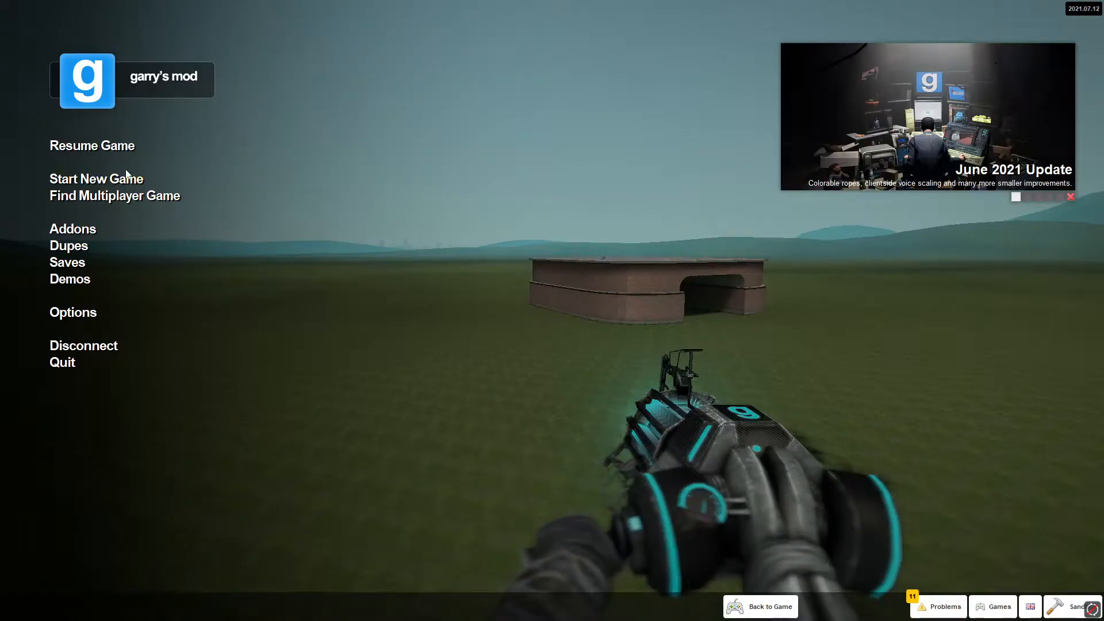
pyautogui.click(96, 179)
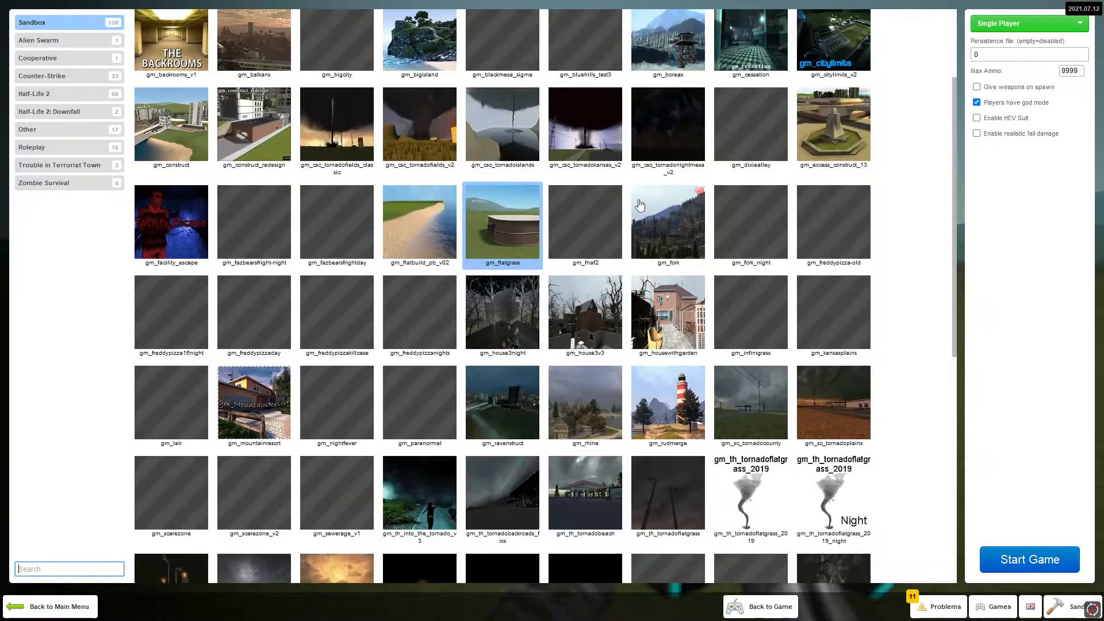
pyautogui.scroll(3)
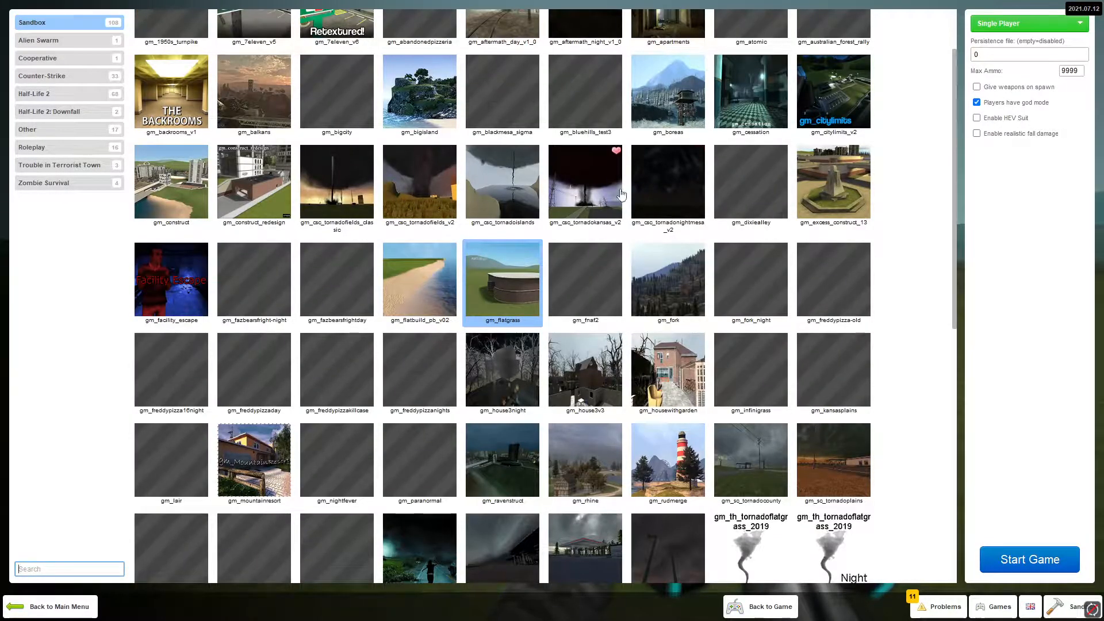
pyautogui.moveTo(320, 387)
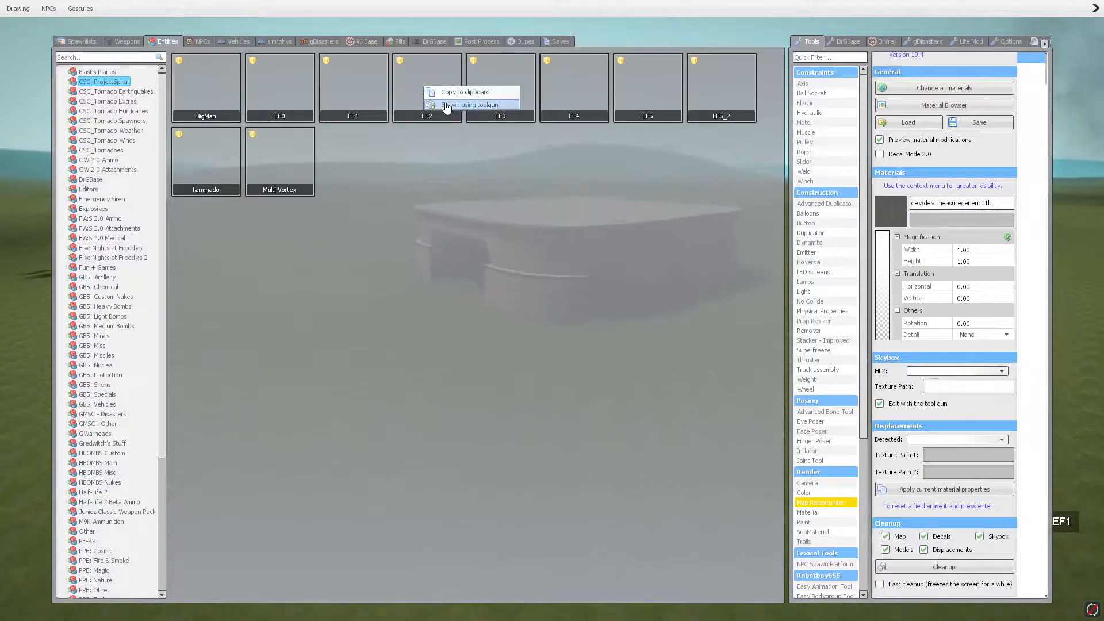
# Load the EF2 tornado into the tool gun for spawning
pyautogui.click(468, 104)
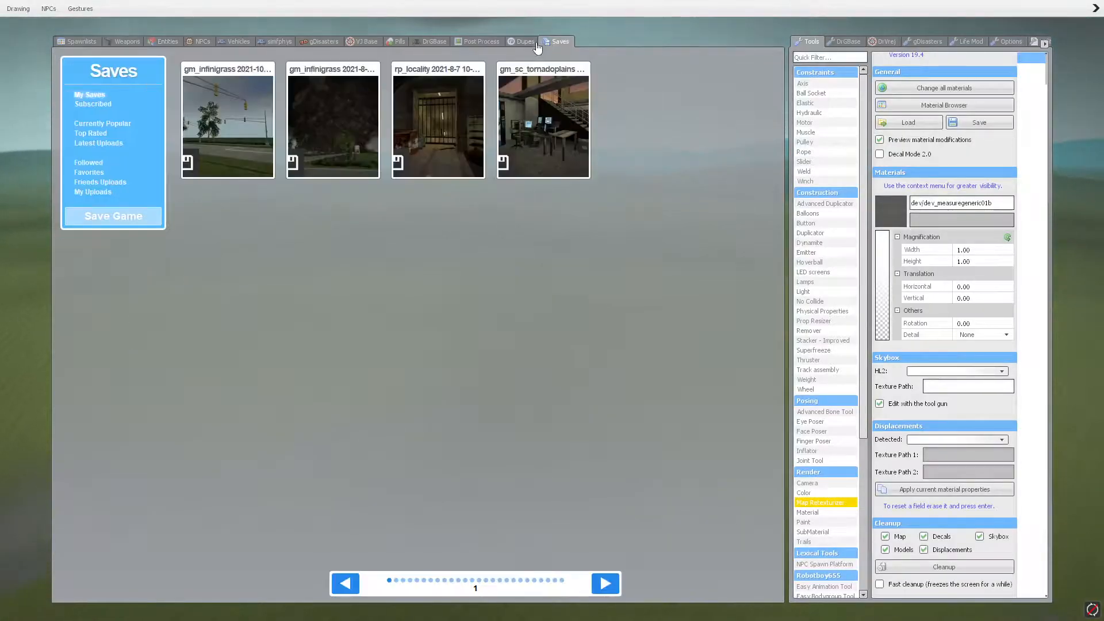
# Deploy the KFC building from the subscribed Buildings dupes onto the grass
pyautogui.click(521, 41)
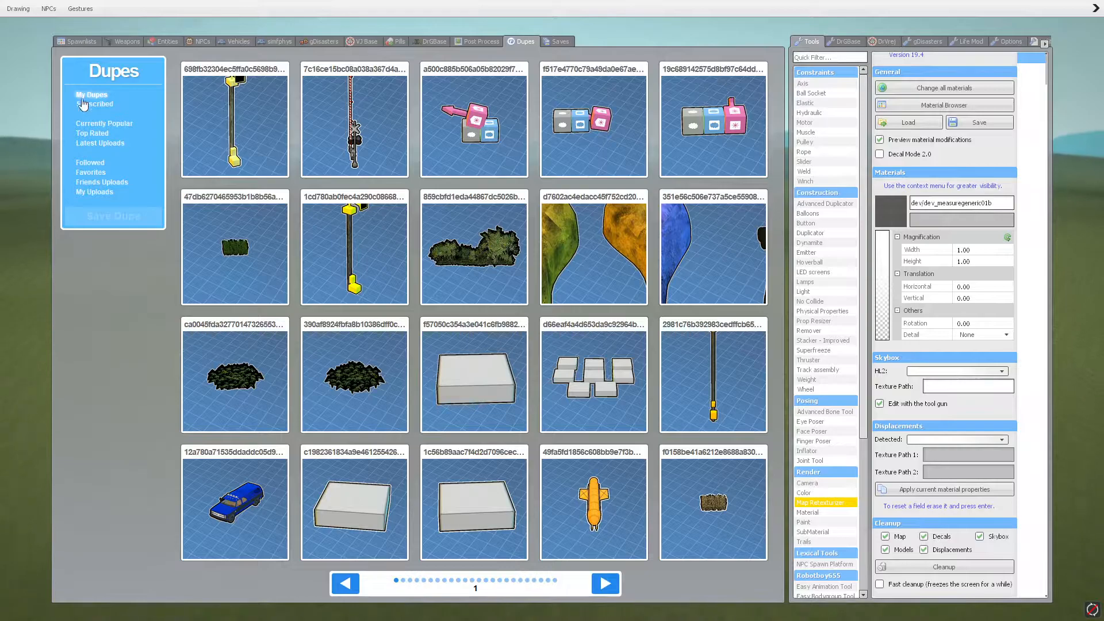
pyautogui.click(94, 103)
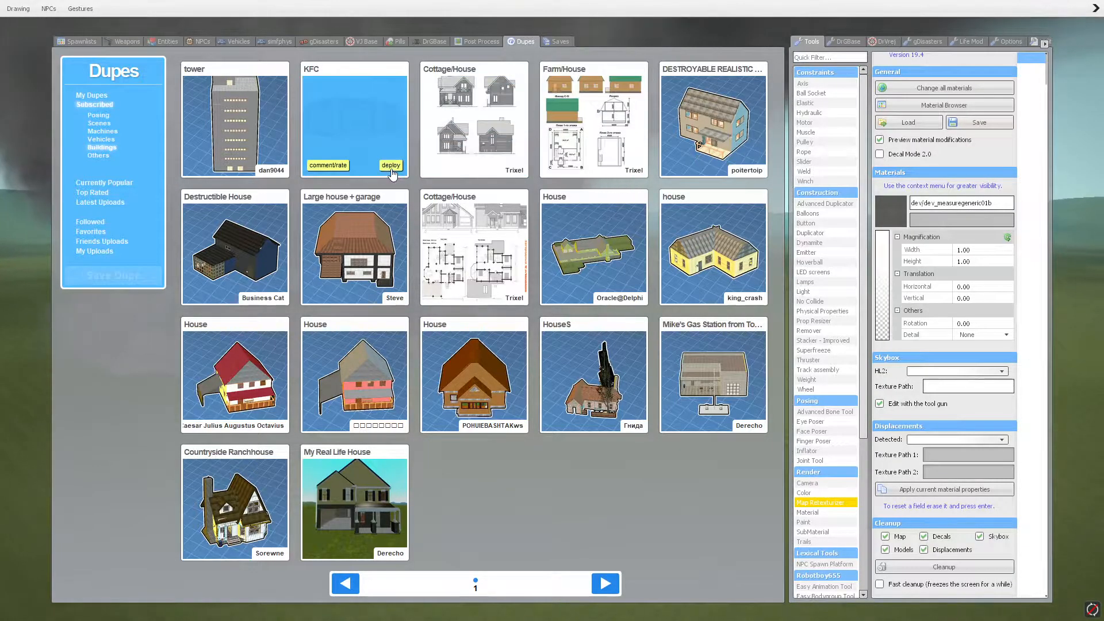
pyautogui.click(389, 166)
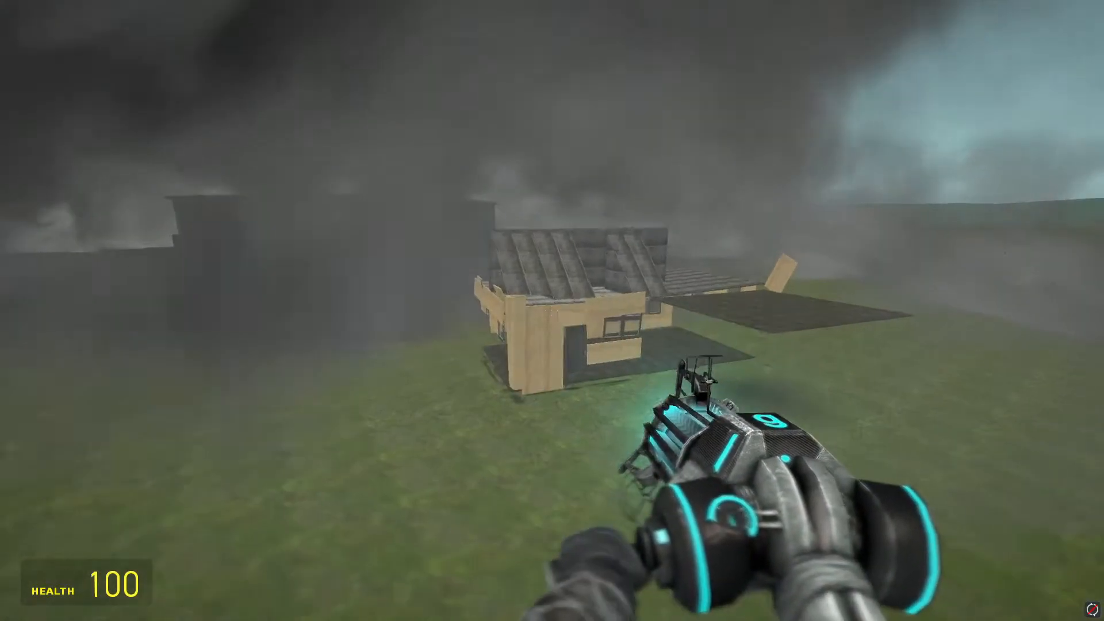
# Bring the spawn panel back and pick the tower building dupe
pyautogui.press('ctrl+z')
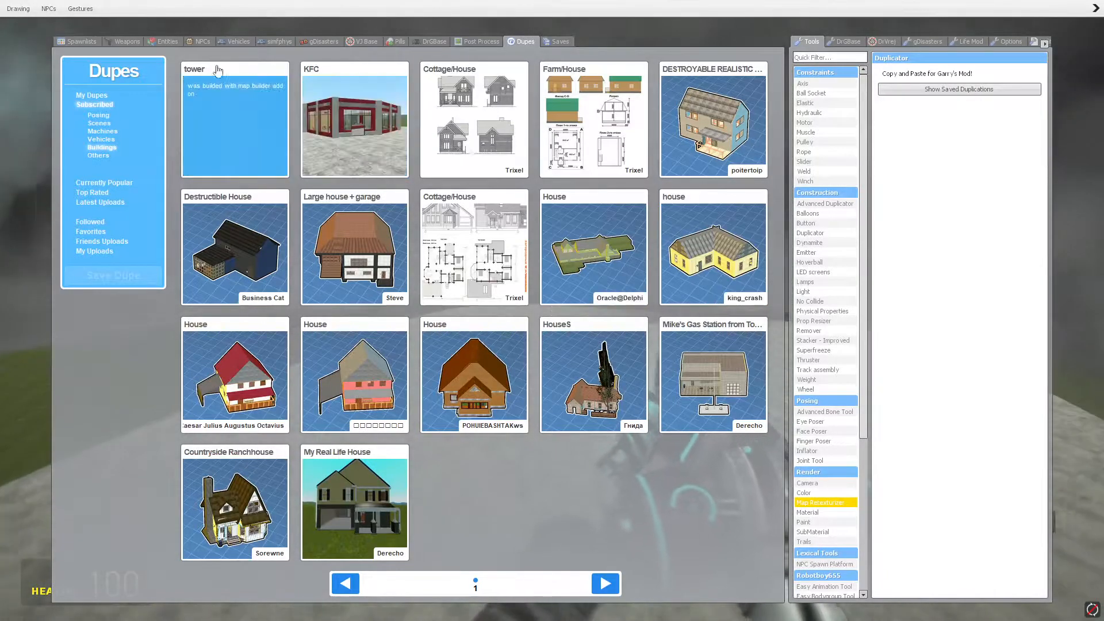
pyautogui.click(167, 41)
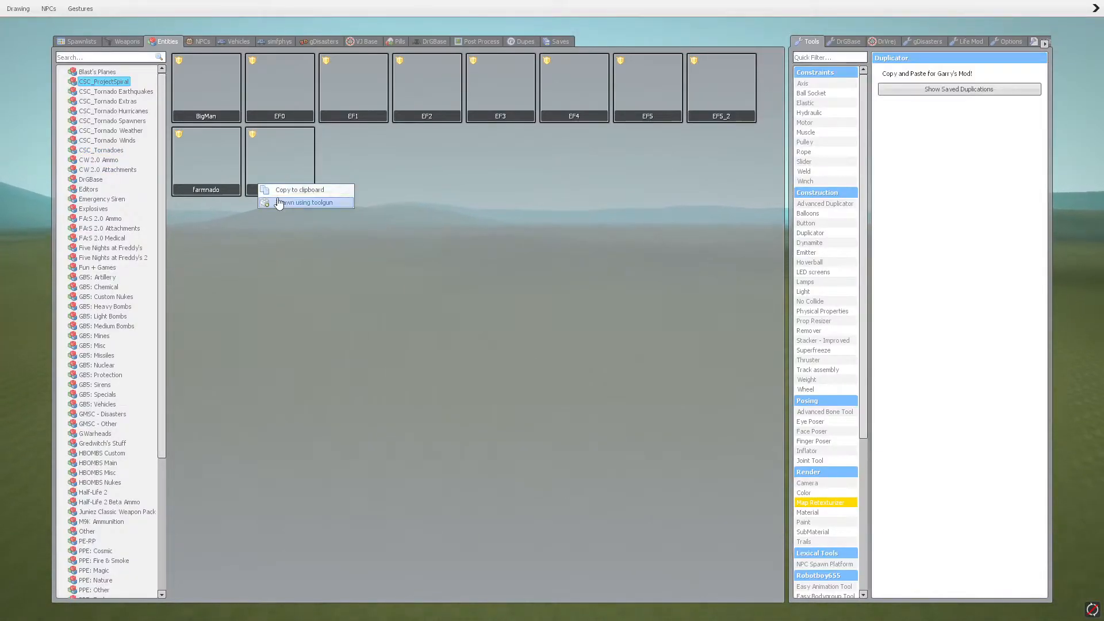
pyautogui.click(305, 202)
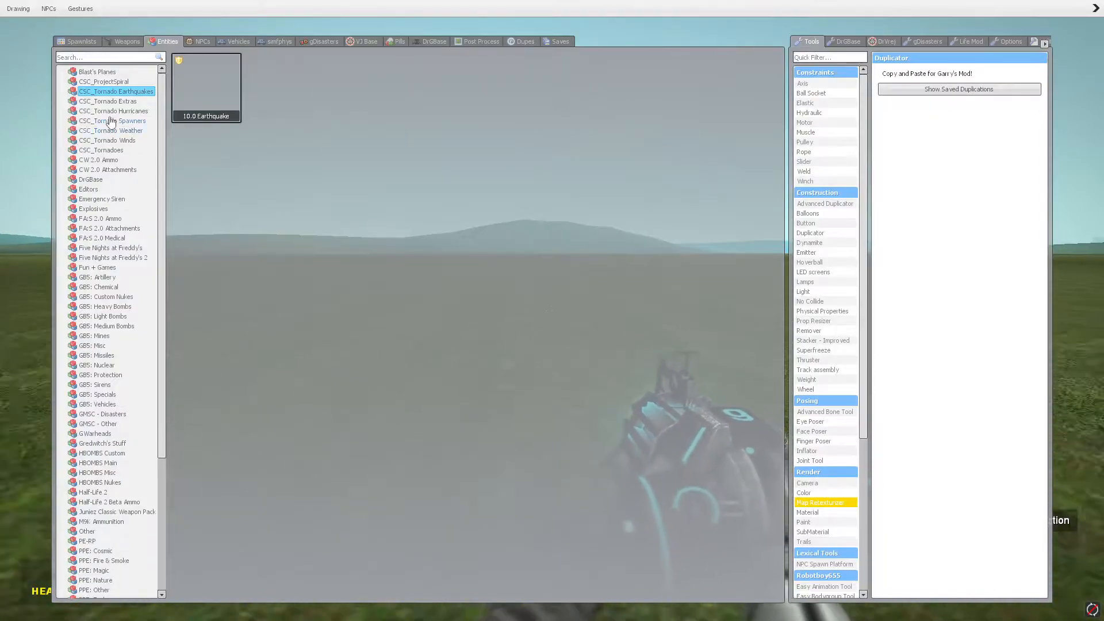
# Spawn the 10.0 Earthquake from the CSC_Tornado Earthquakes category
pyautogui.click(107, 100)
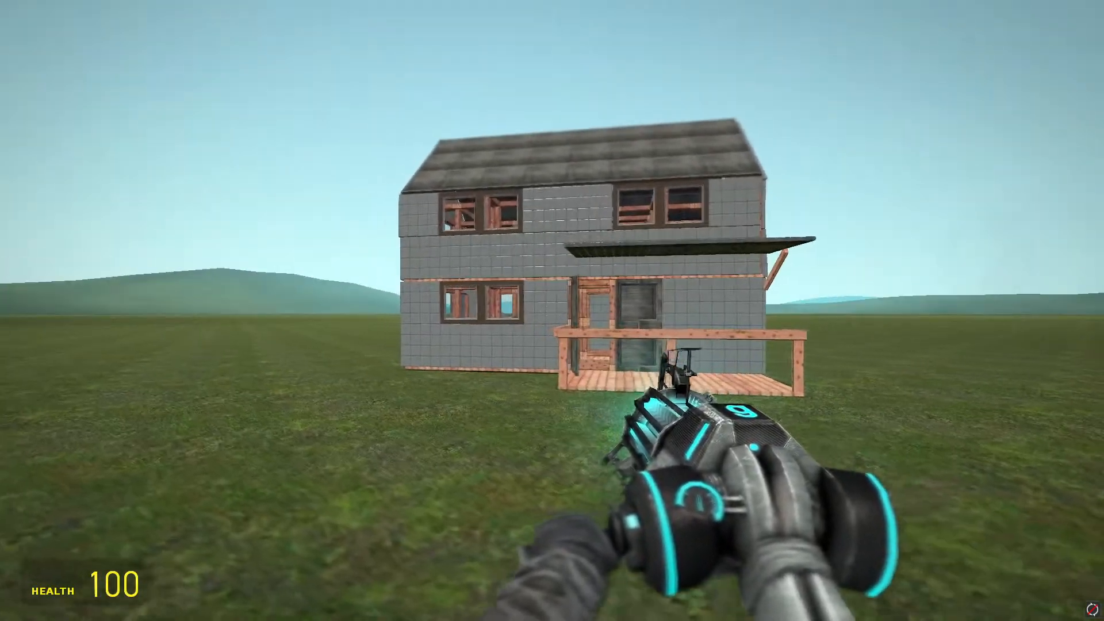
pyautogui.moveTo(552, 311)
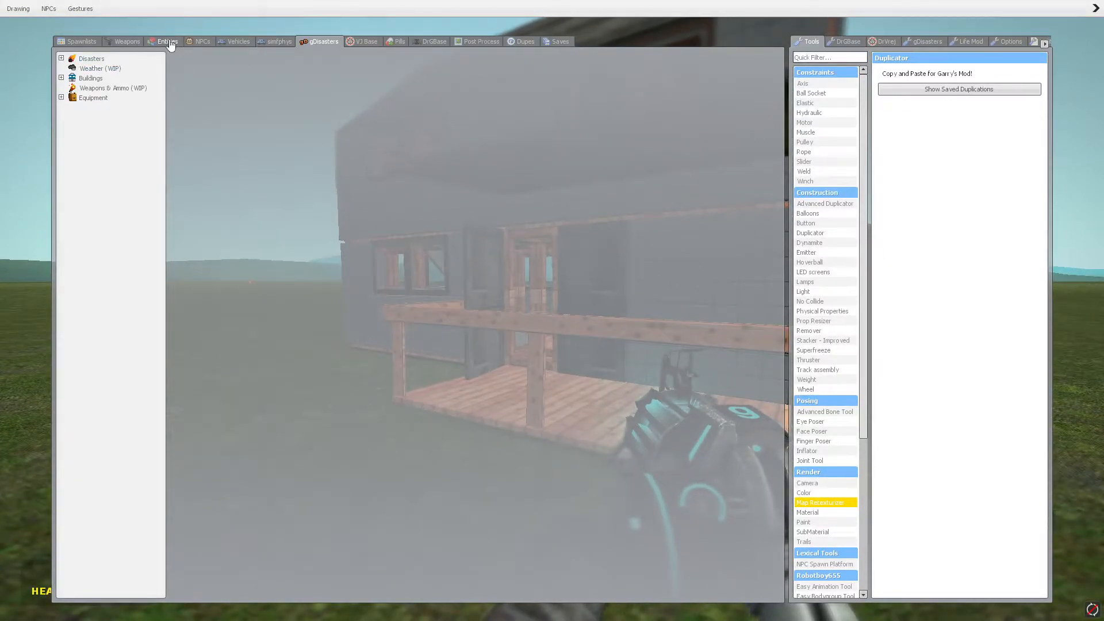
# Place a tornado spawner entity from the CSC_Tornado Spawners category
pyautogui.click(167, 41)
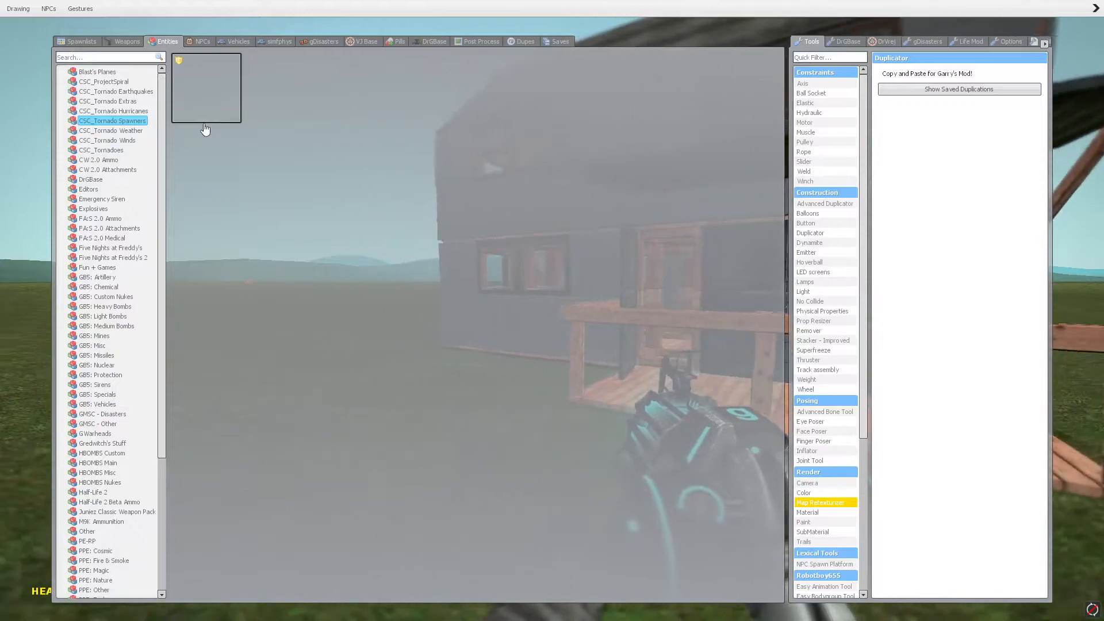
pyautogui.click(110, 131)
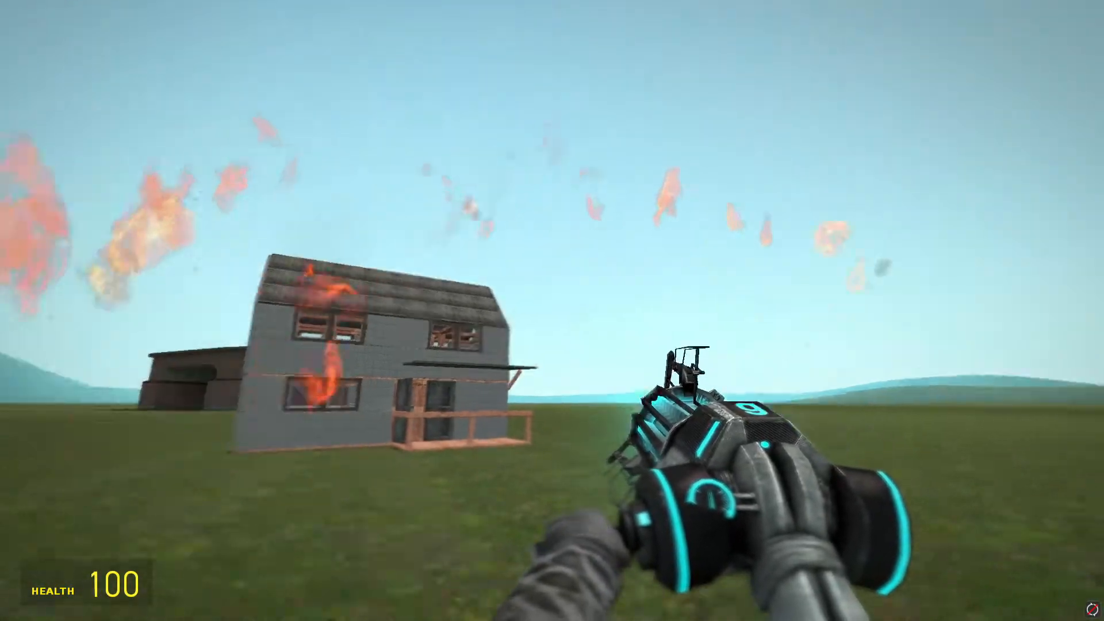
pyautogui.moveTo(551, 311)
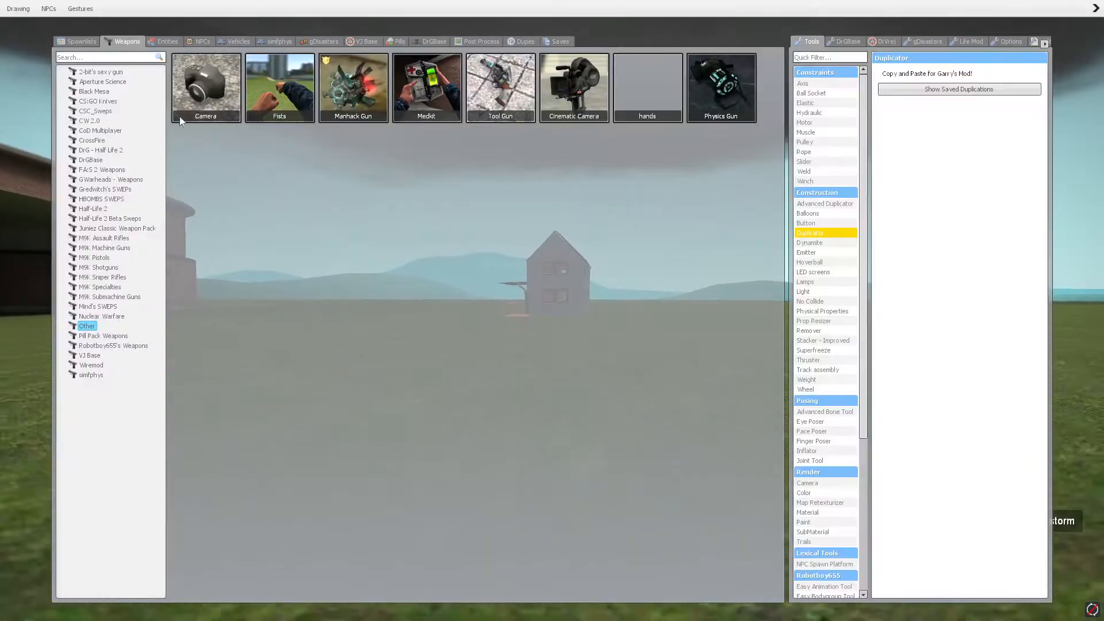
# Equip the Camera and reopen the spawn menu on the CSC tornado wind entities
pyautogui.click(167, 41)
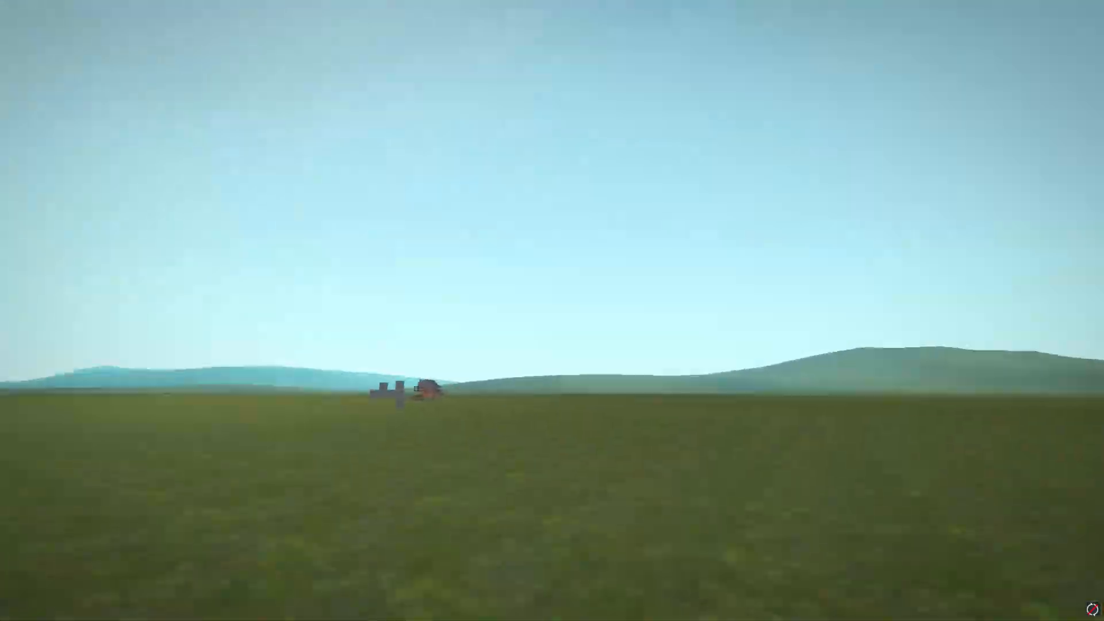
pyautogui.press('ctrl+z')
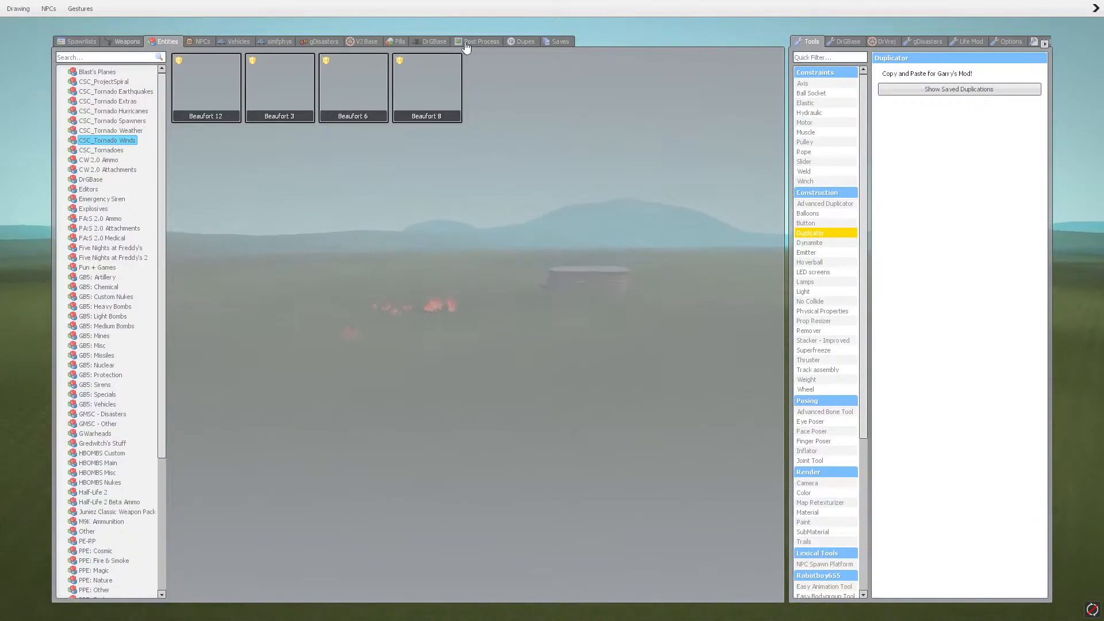
pyautogui.click(524, 41)
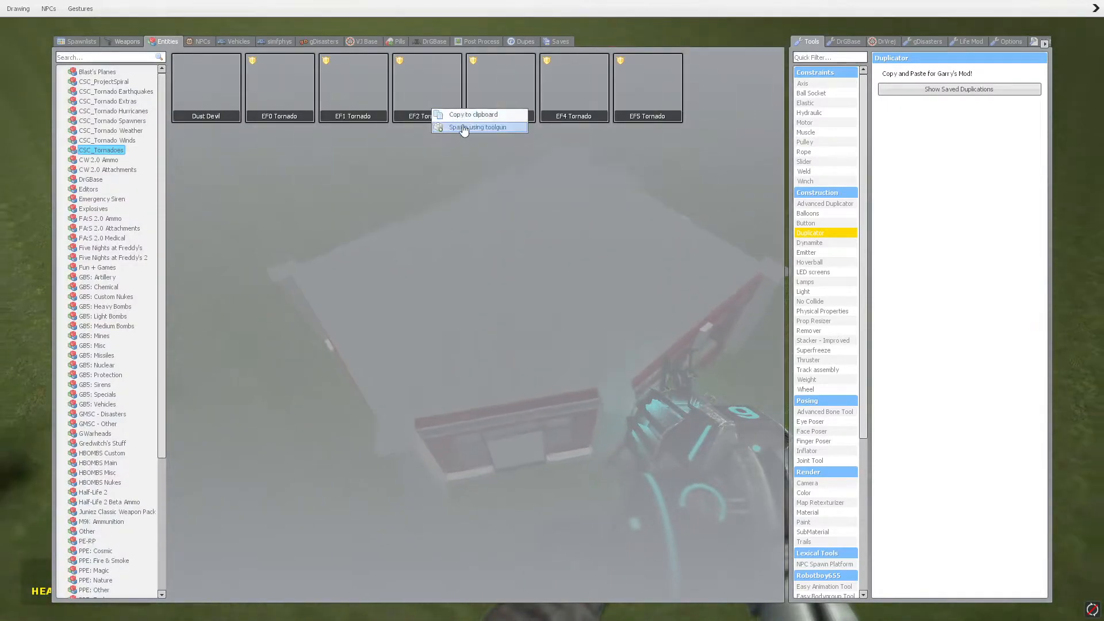
pyautogui.click(479, 127)
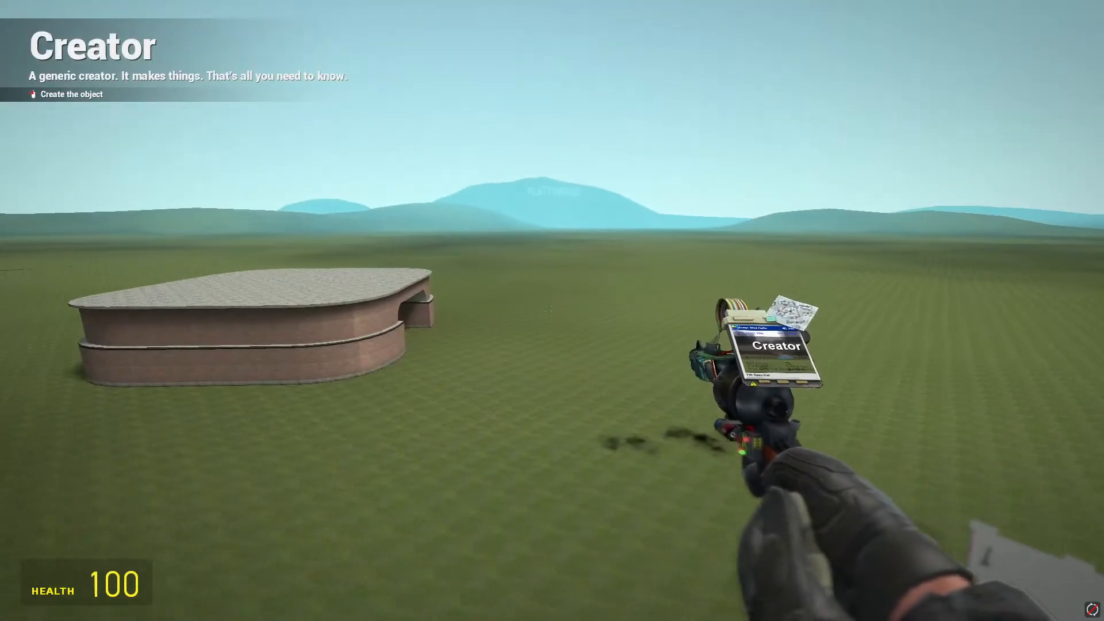
pyautogui.moveTo(552, 310)
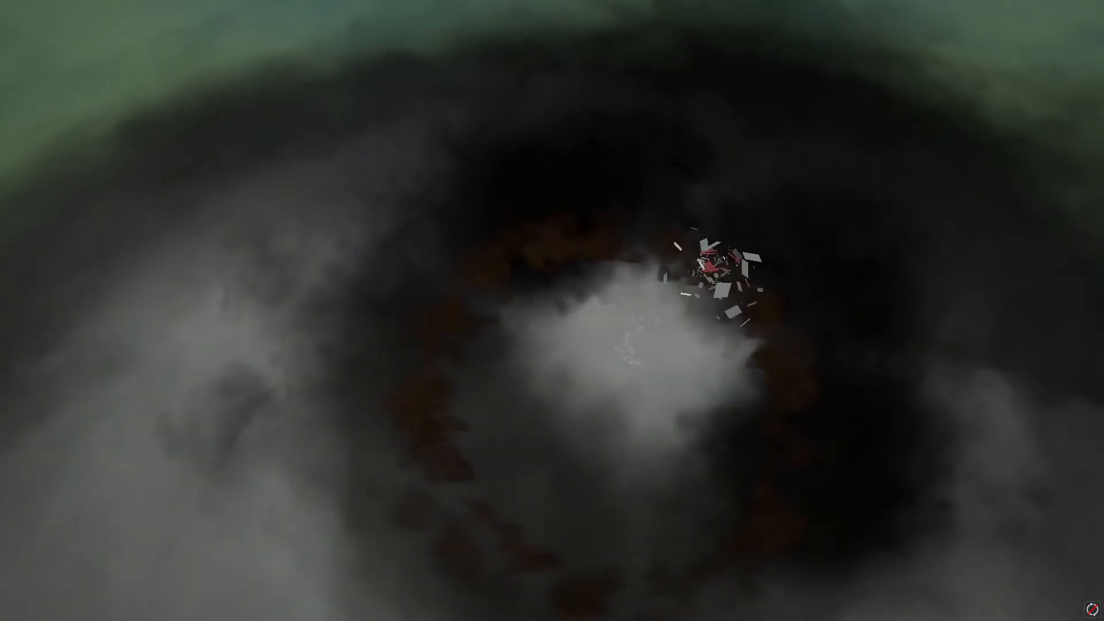
# Reopen the spawn menu, glance at gDisasters, then return to the CSC_Tornadoes list
pyautogui.press('ctrl+z')
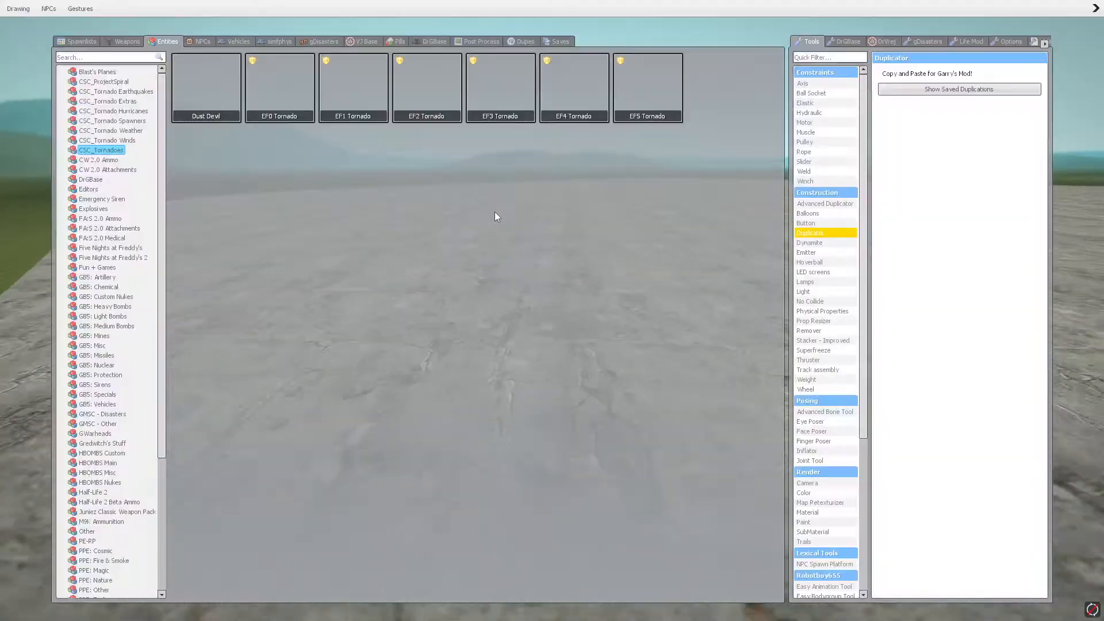
pyautogui.click(322, 41)
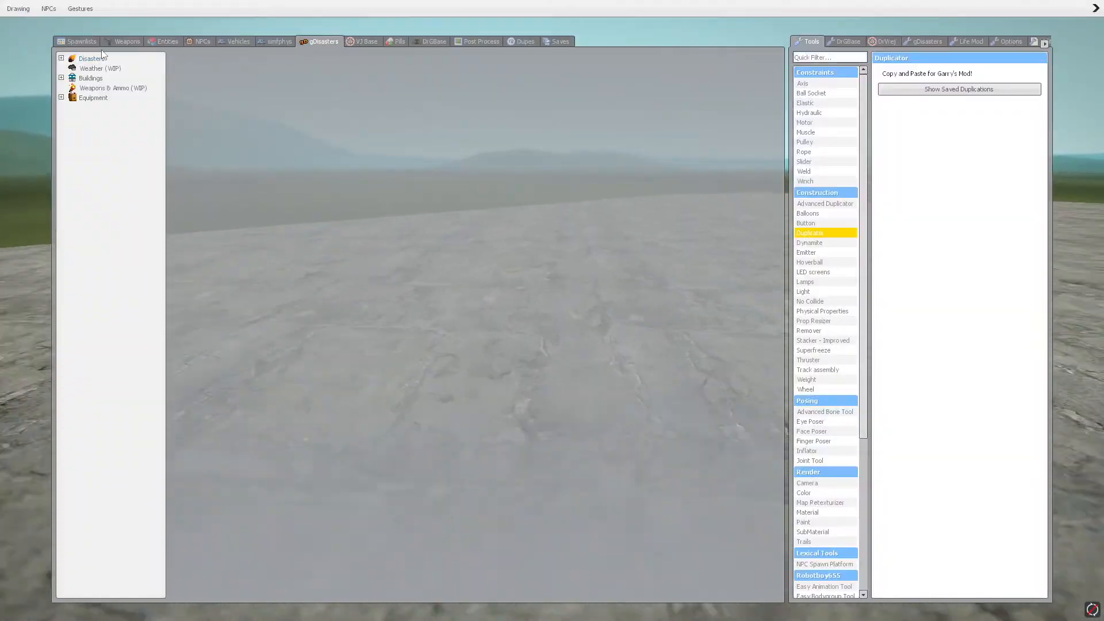
pyautogui.click(167, 41)
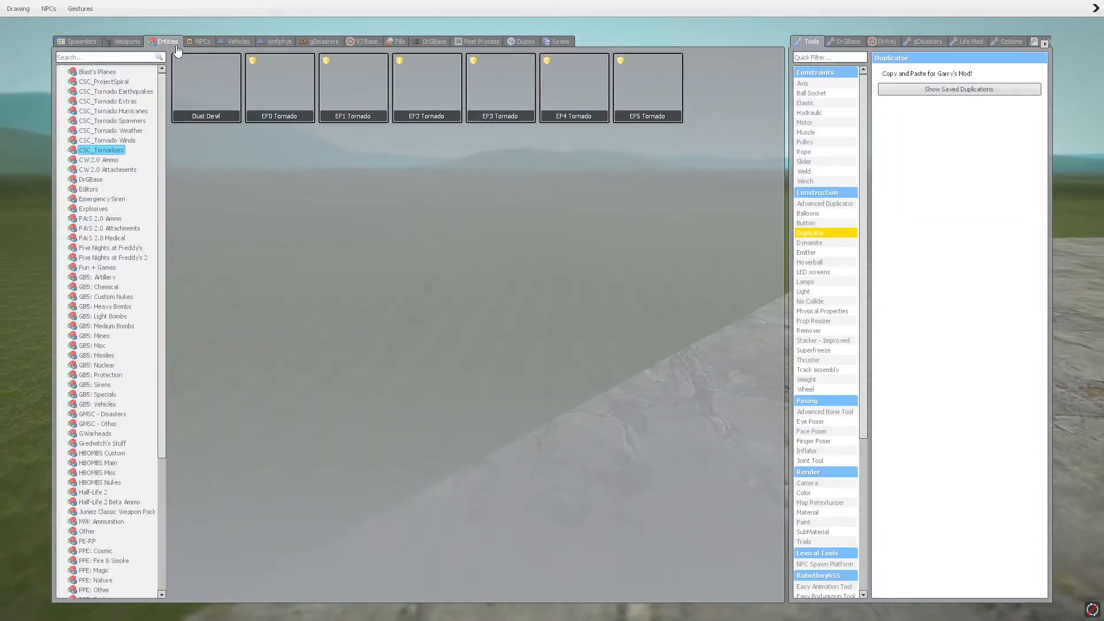